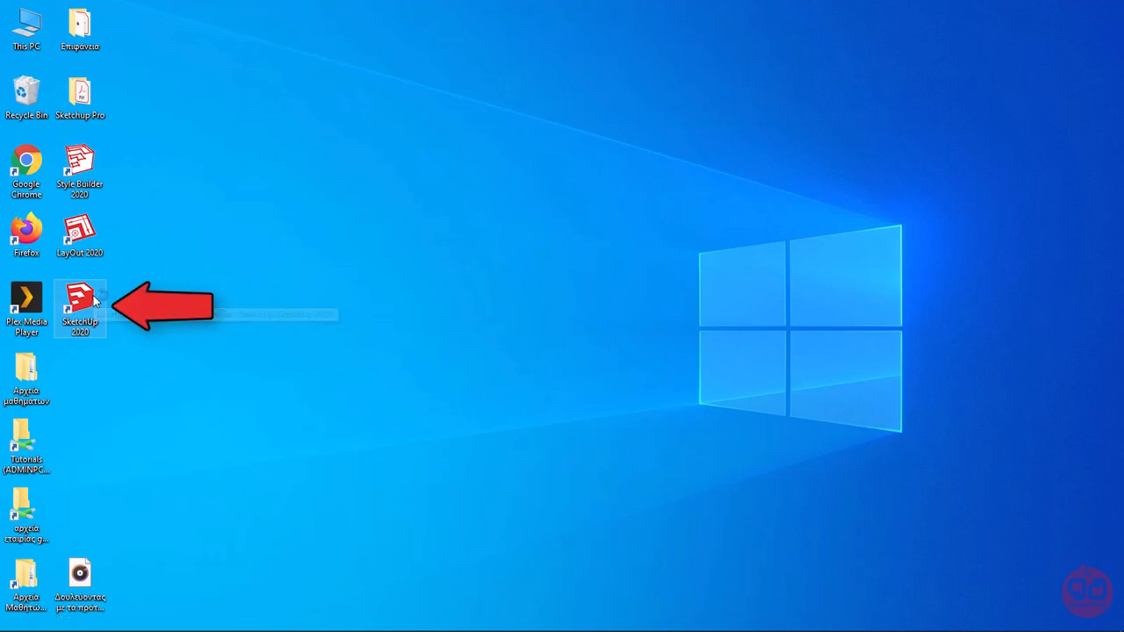
Launch SketchUp Pro 2020 from the desktop shortcut to reach the welcome screen
{"action": "double_click", "coordinate": [81, 299]}
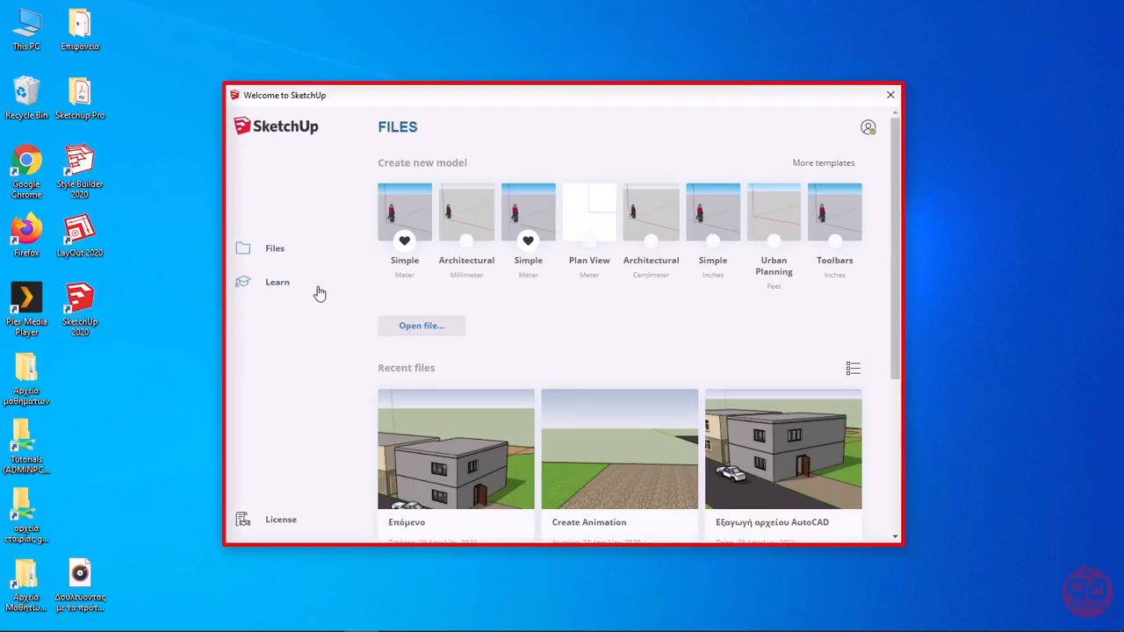
{"action": "mouse_move", "coordinate": [315, 265]}
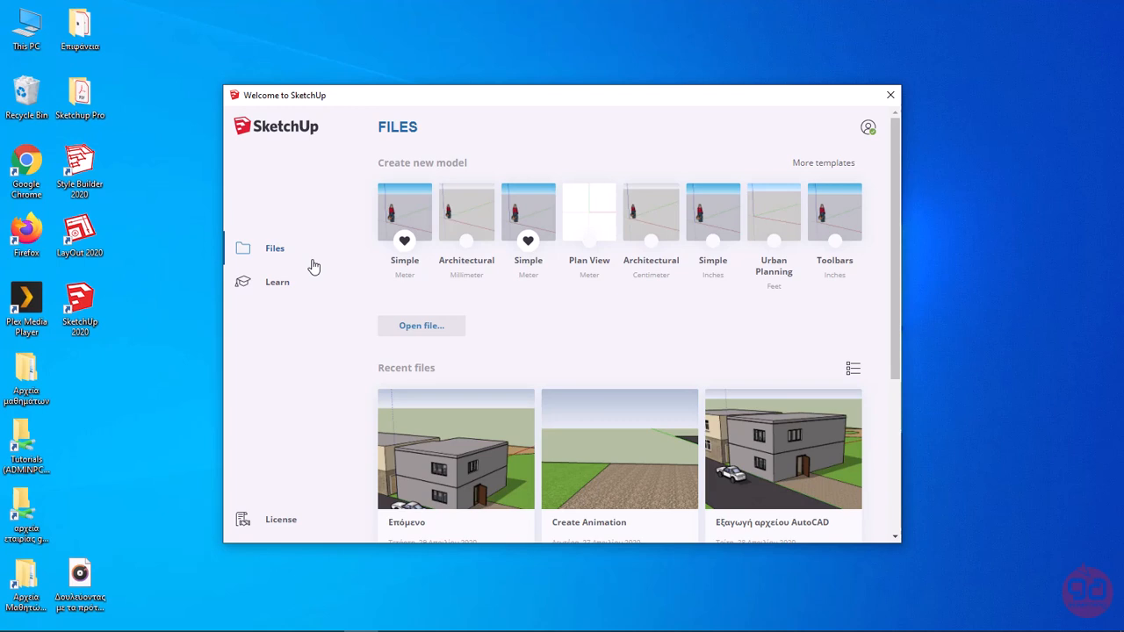
{"action": "mouse_move", "coordinate": [562, 315]}
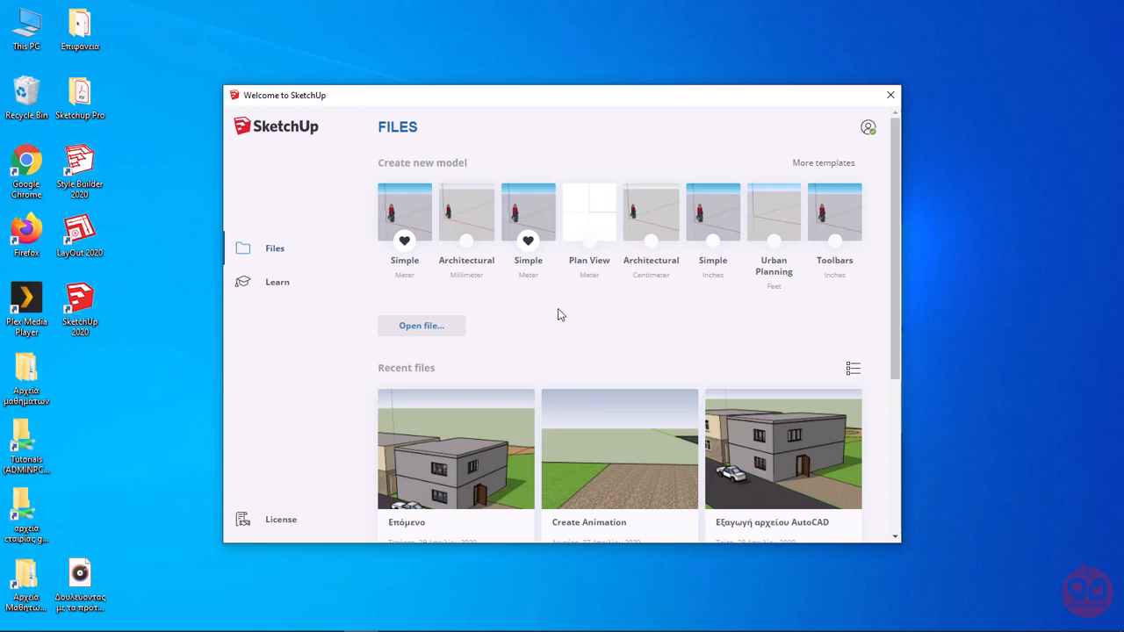
{"action": "mouse_move", "coordinate": [525, 321]}
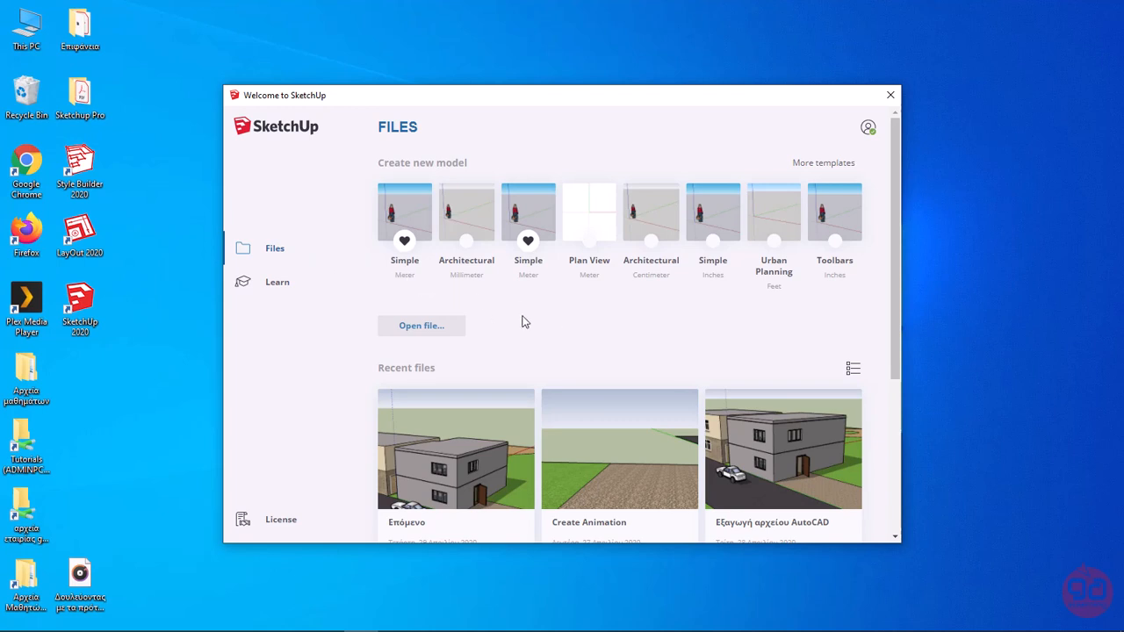
{"action": "mouse_move", "coordinate": [464, 334]}
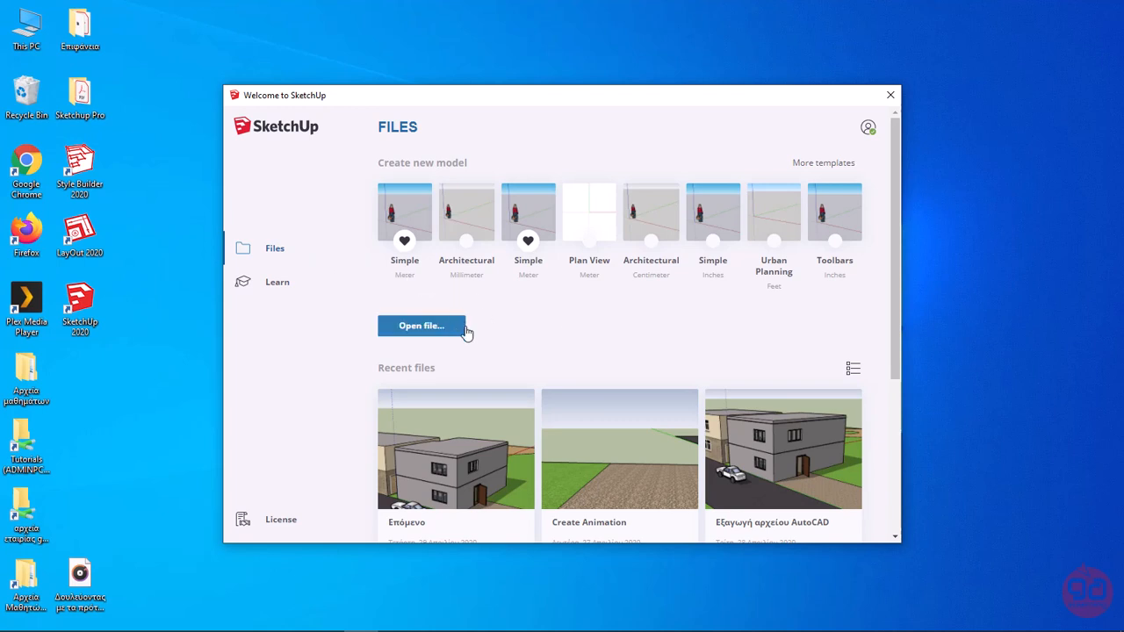
{"action": "mouse_move", "coordinate": [485, 400]}
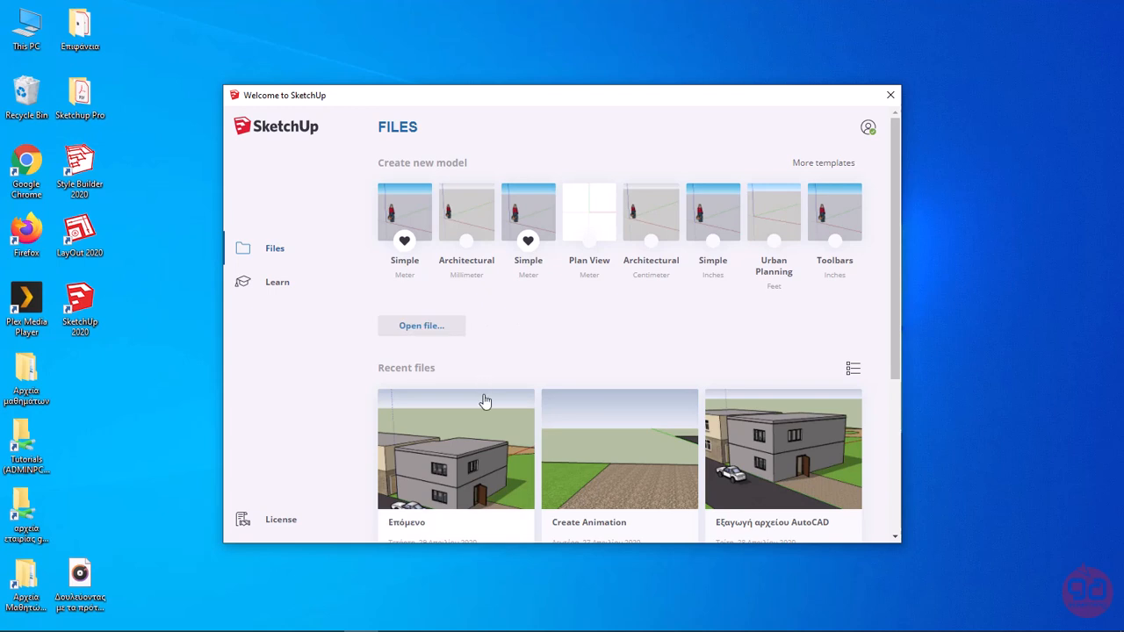
{"action": "mouse_move", "coordinate": [332, 297]}
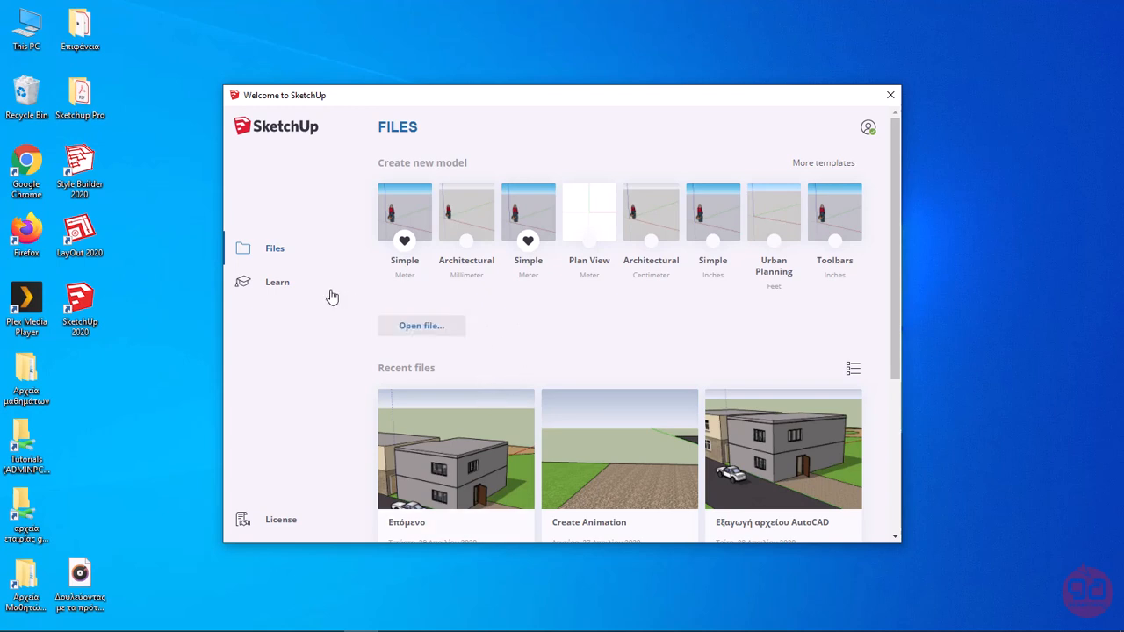
{"action": "left_click", "coordinate": [277, 281]}
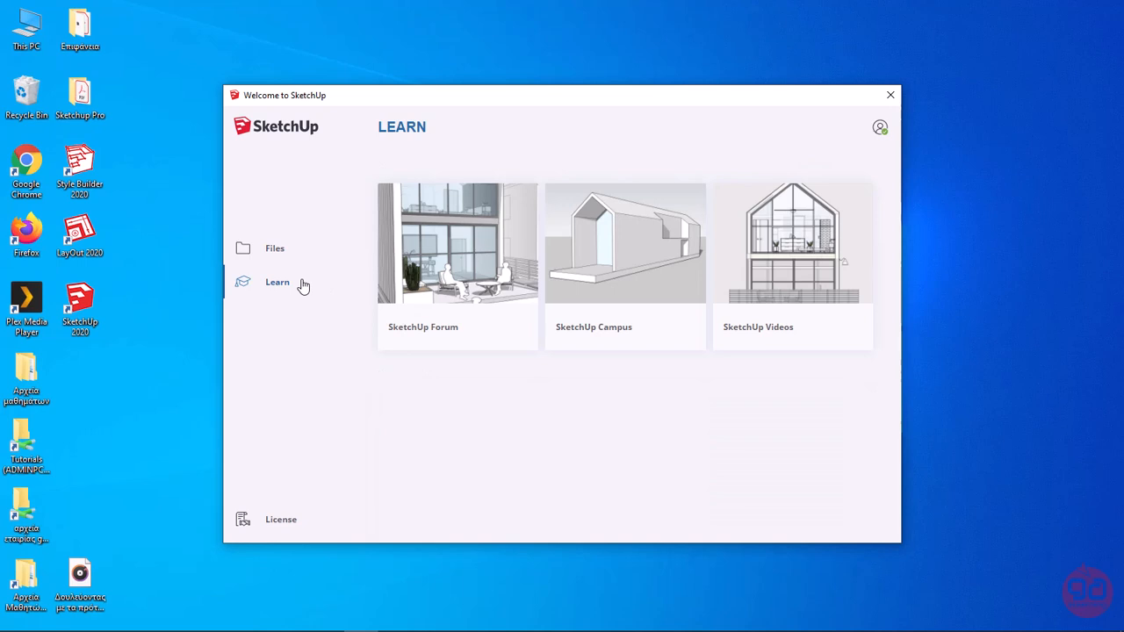
{"action": "mouse_move", "coordinate": [331, 330]}
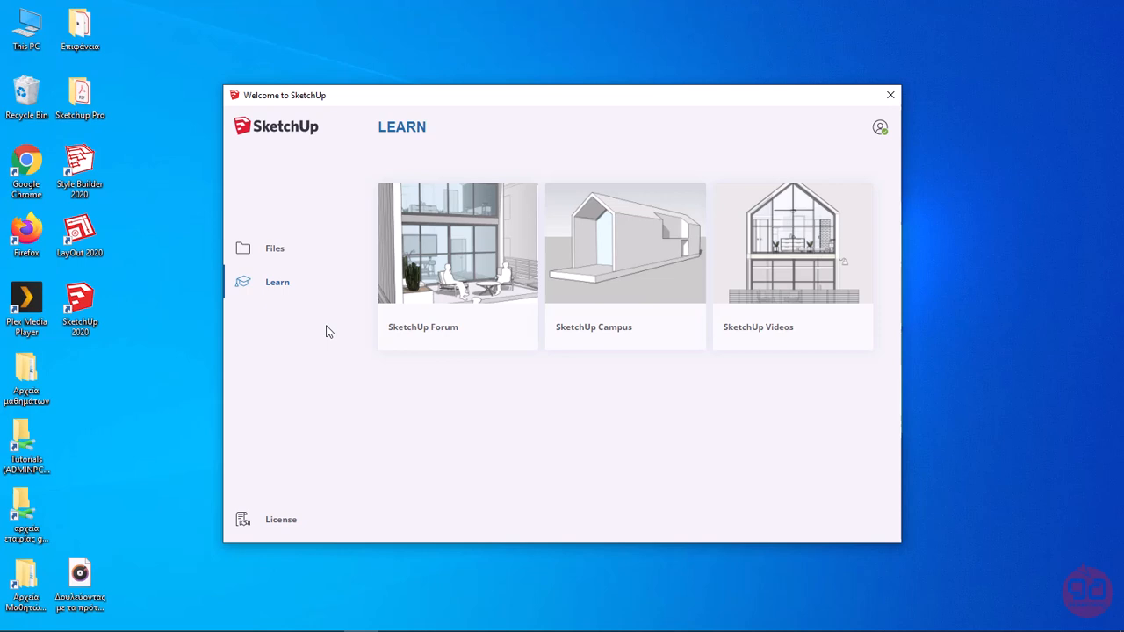
{"action": "mouse_move", "coordinate": [305, 413]}
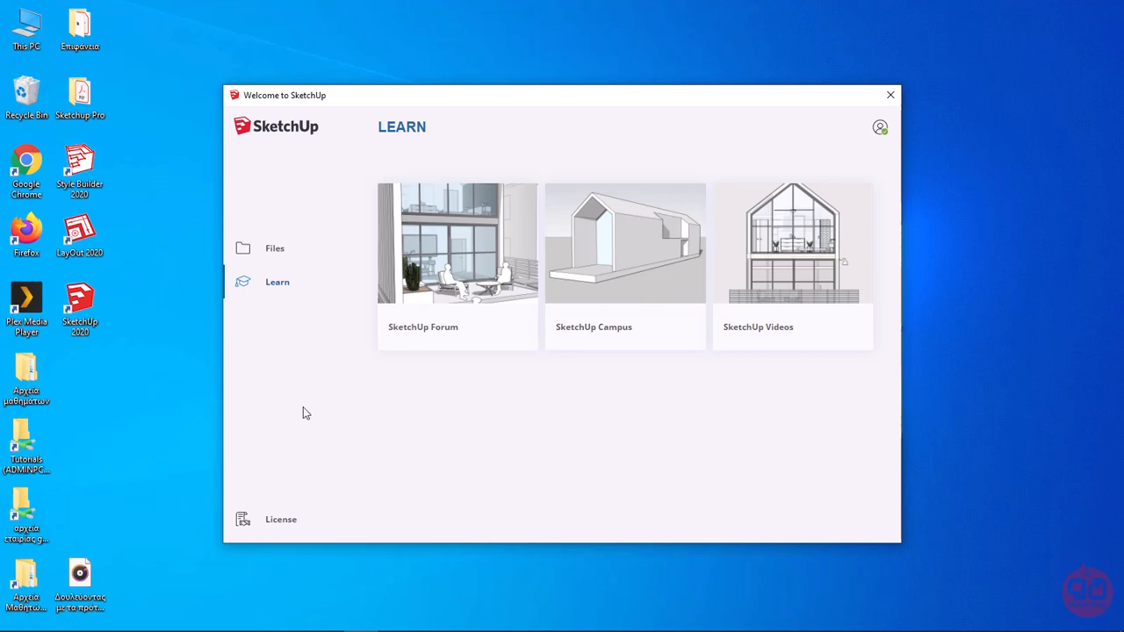
{"action": "left_click", "coordinate": [281, 520]}
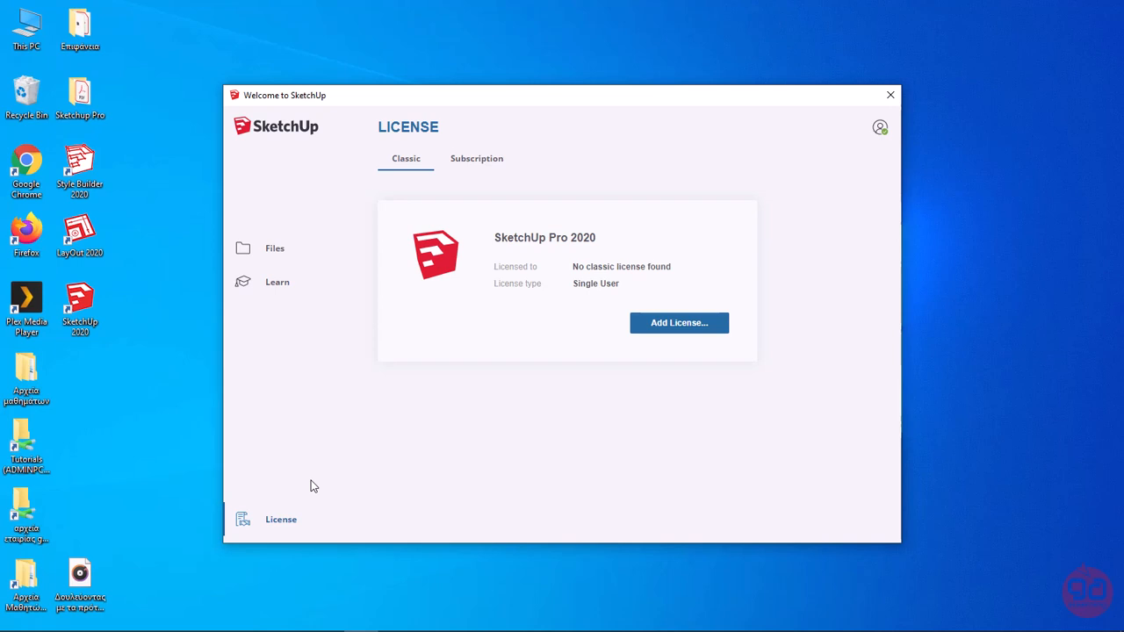
{"action": "mouse_move", "coordinate": [302, 274]}
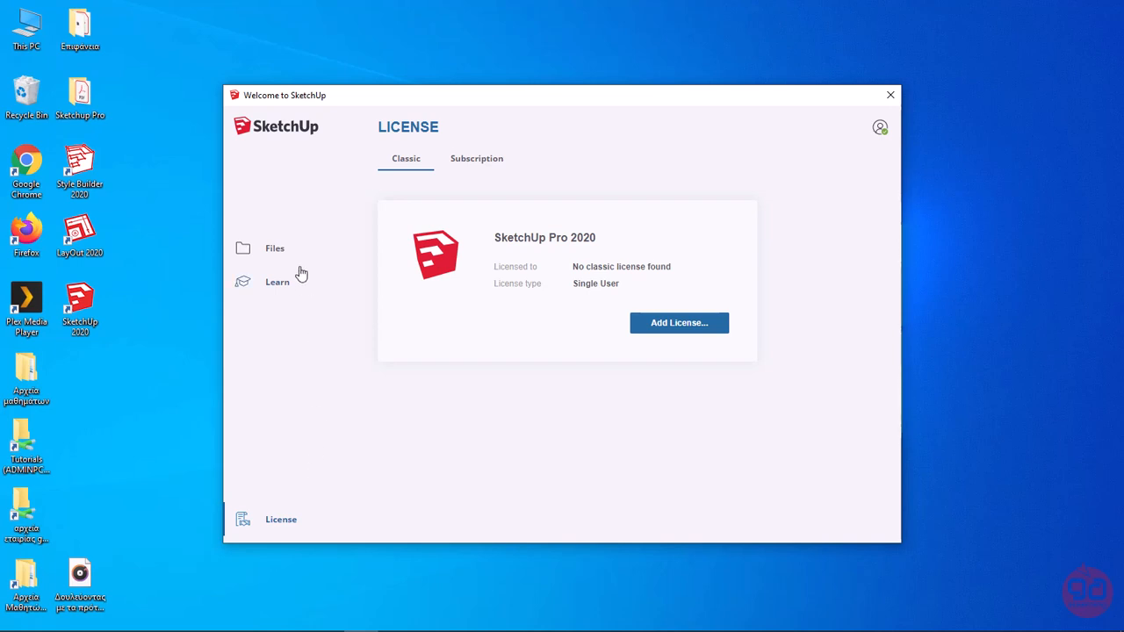
{"action": "left_click", "coordinate": [274, 247]}
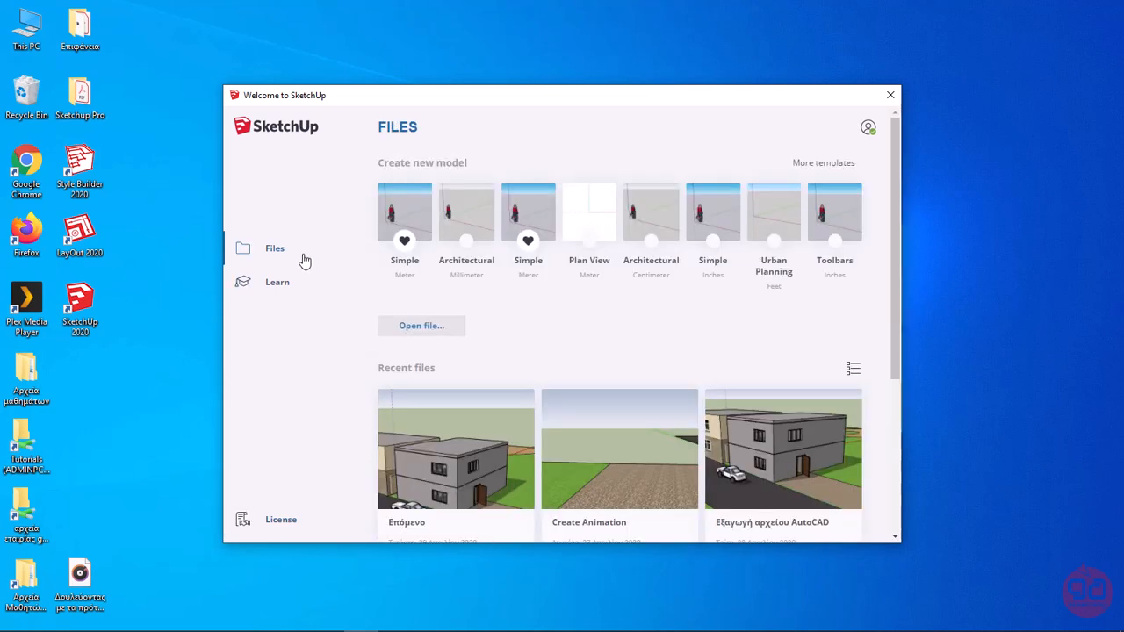
{"action": "mouse_move", "coordinate": [636, 324]}
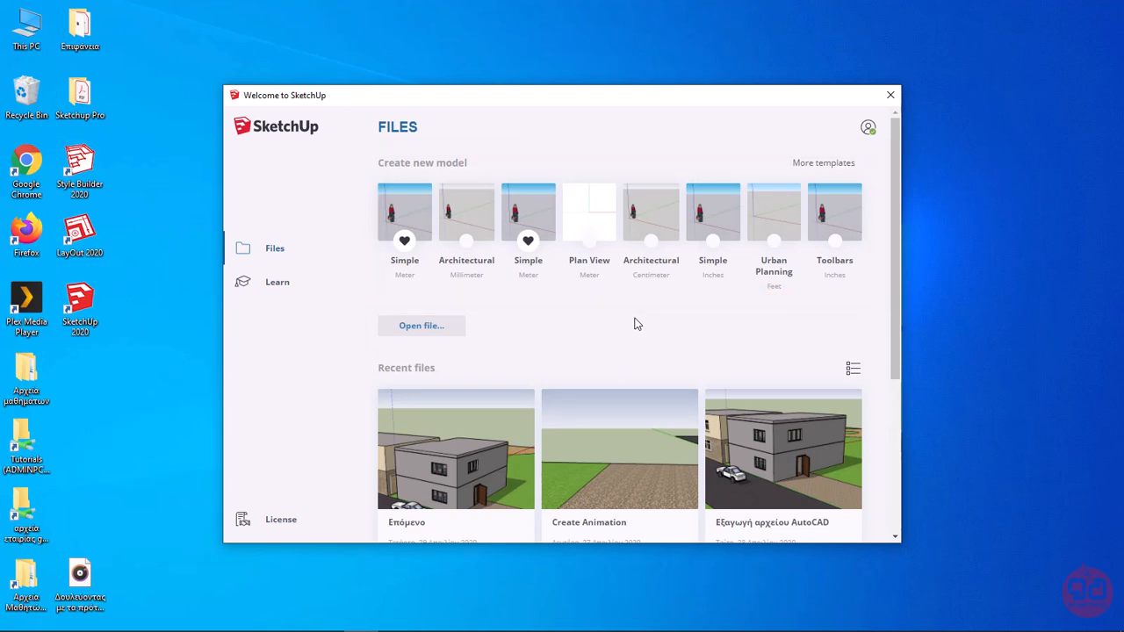
{"action": "mouse_move", "coordinate": [530, 292]}
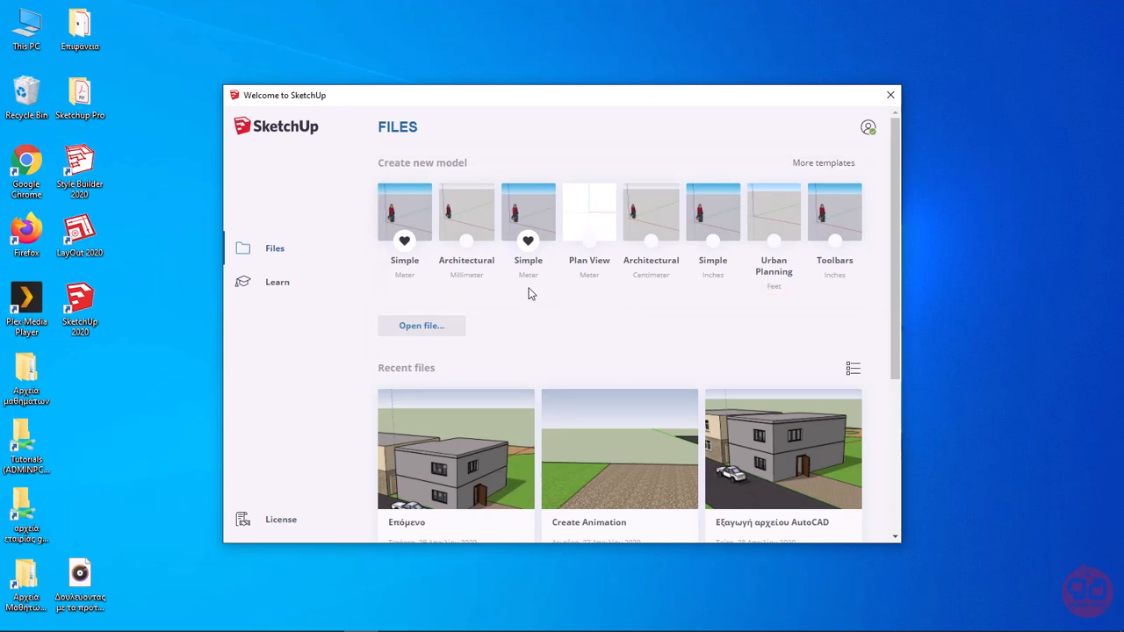
{"action": "mouse_move", "coordinate": [542, 291]}
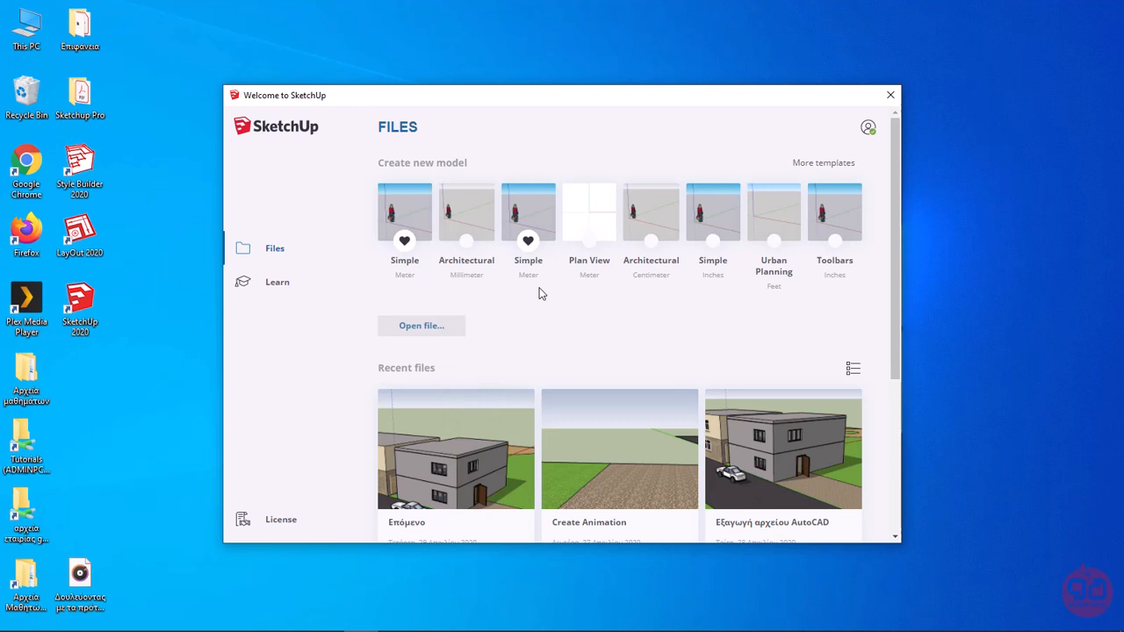
Show the full Default templates gallery via More templates and browse through it
{"action": "left_click", "coordinate": [824, 162]}
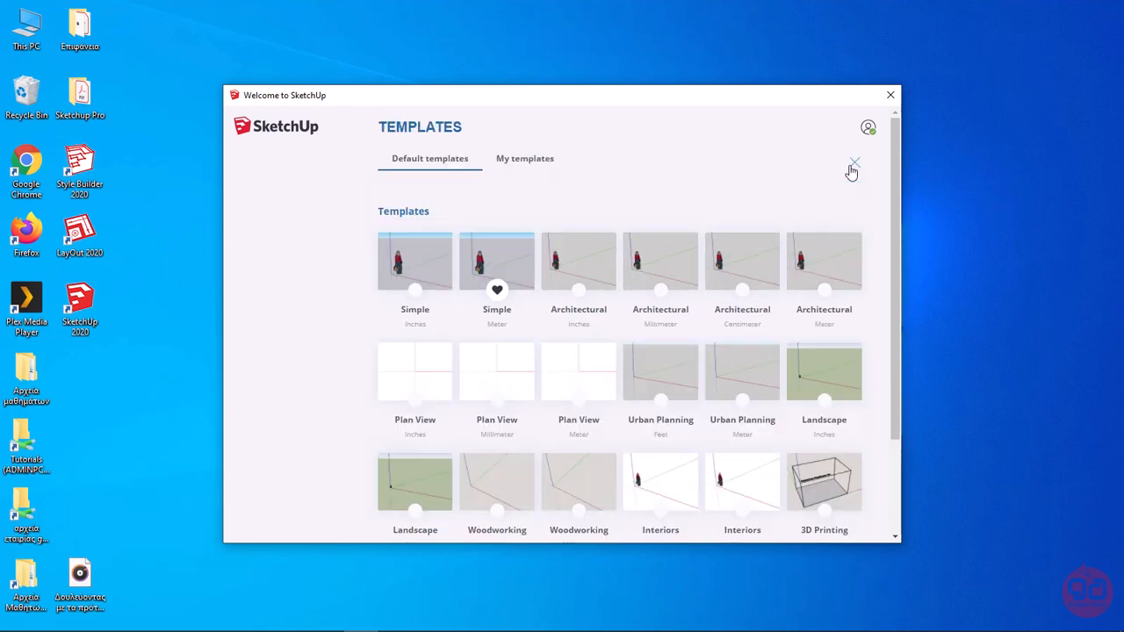
{"action": "scroll", "scroll_direction": "down", "scroll_amount": 3}
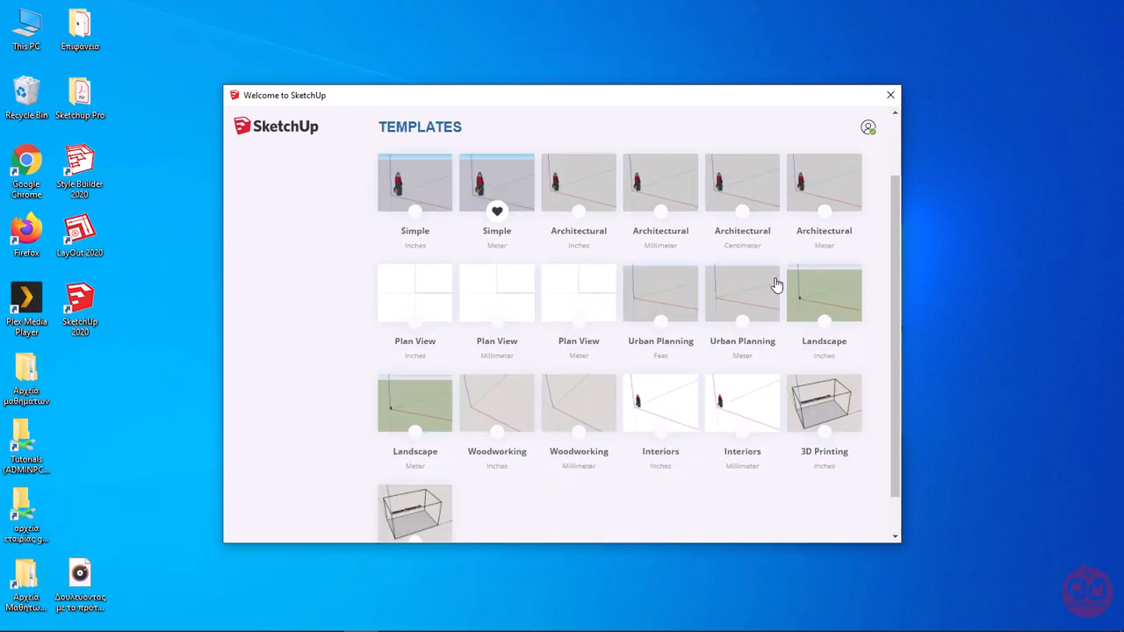
{"action": "scroll", "scroll_direction": "down", "scroll_amount": 3}
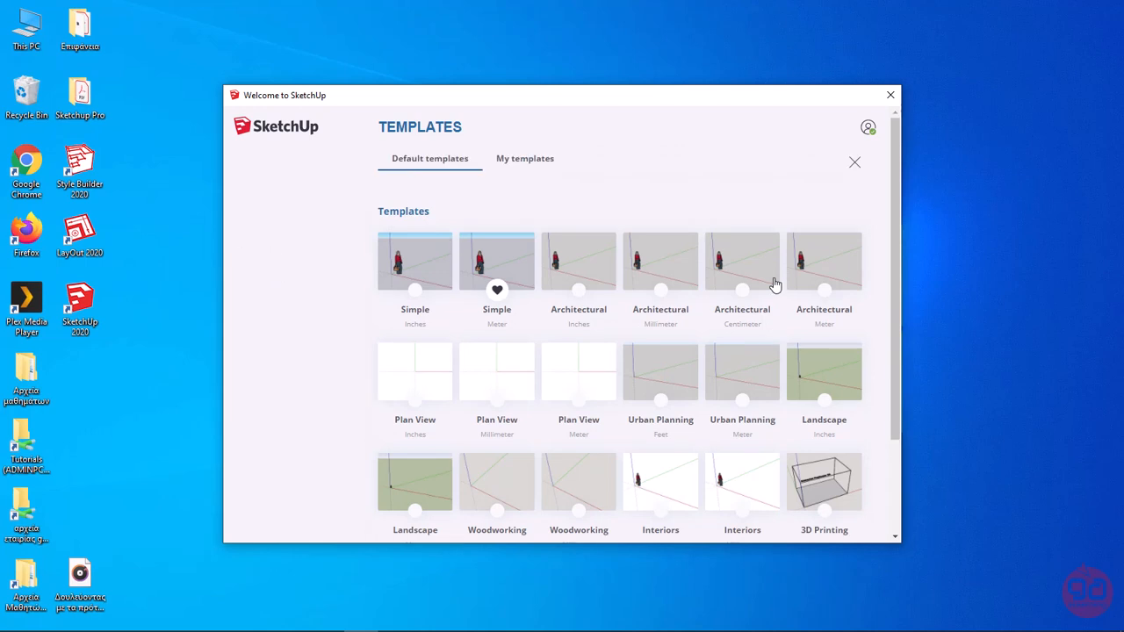
{"action": "mouse_move", "coordinate": [545, 334]}
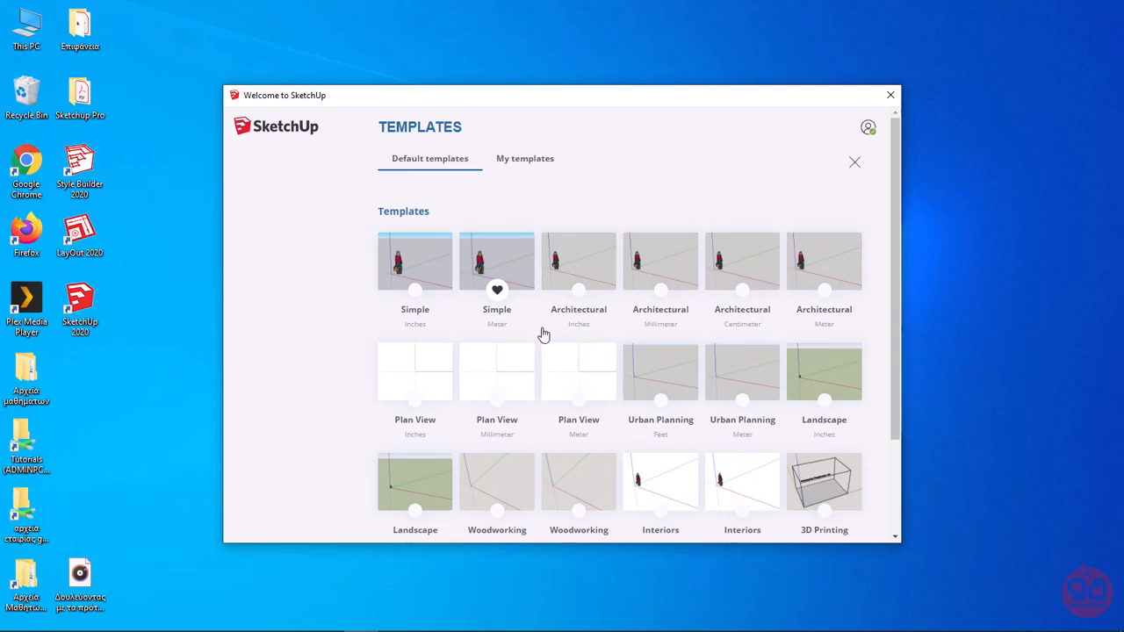
{"action": "mouse_move", "coordinate": [535, 334]}
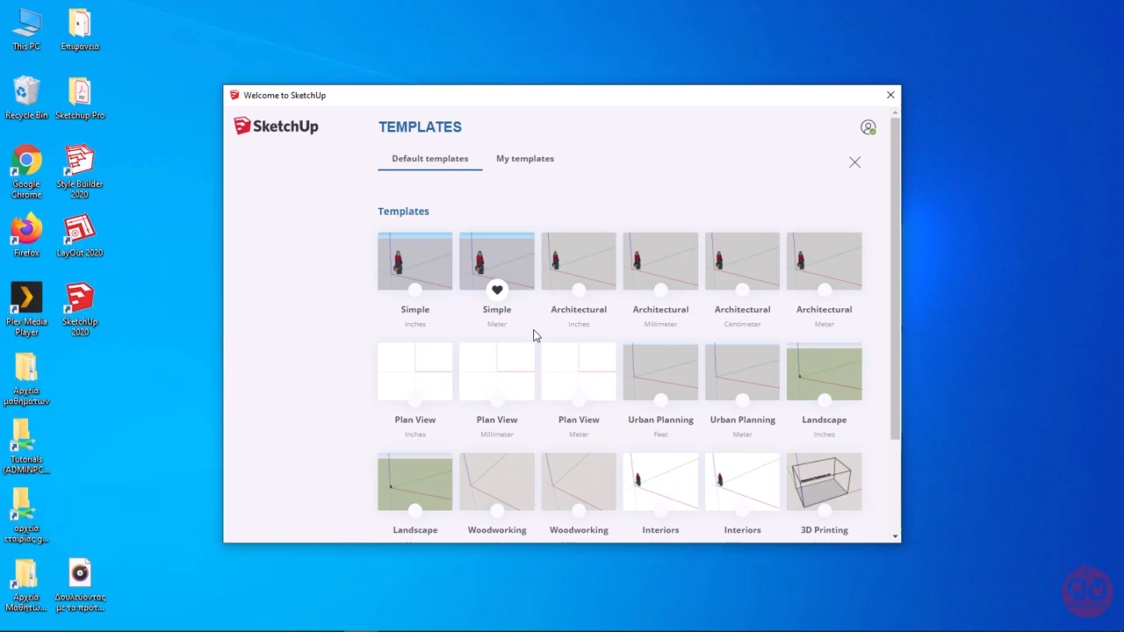
{"action": "mouse_move", "coordinate": [865, 226]}
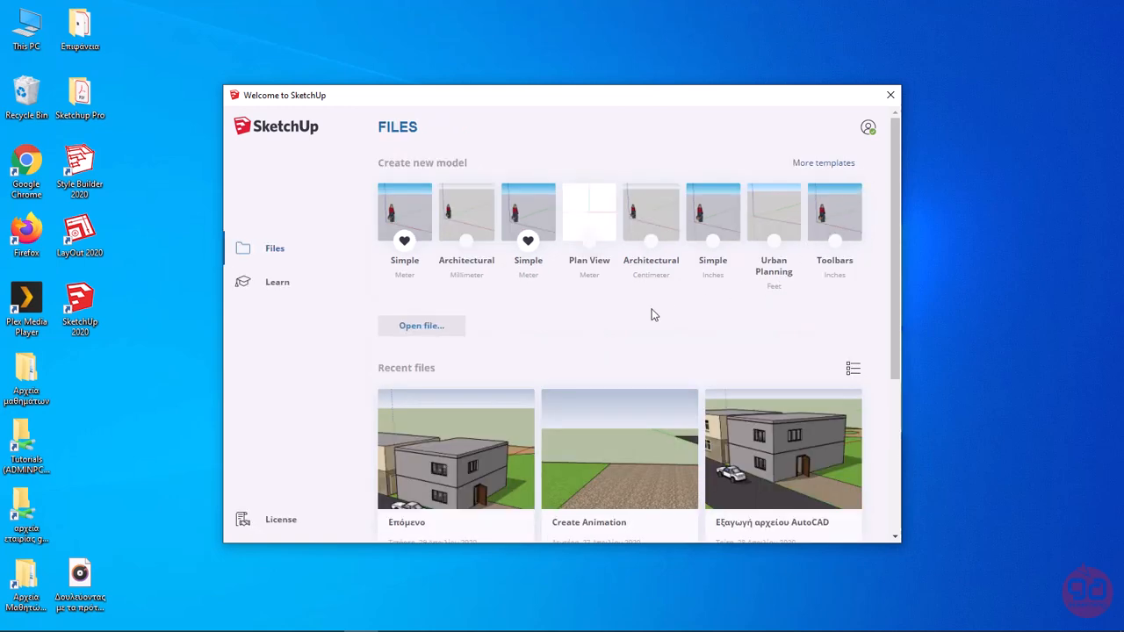
{"action": "mouse_move", "coordinate": [616, 323]}
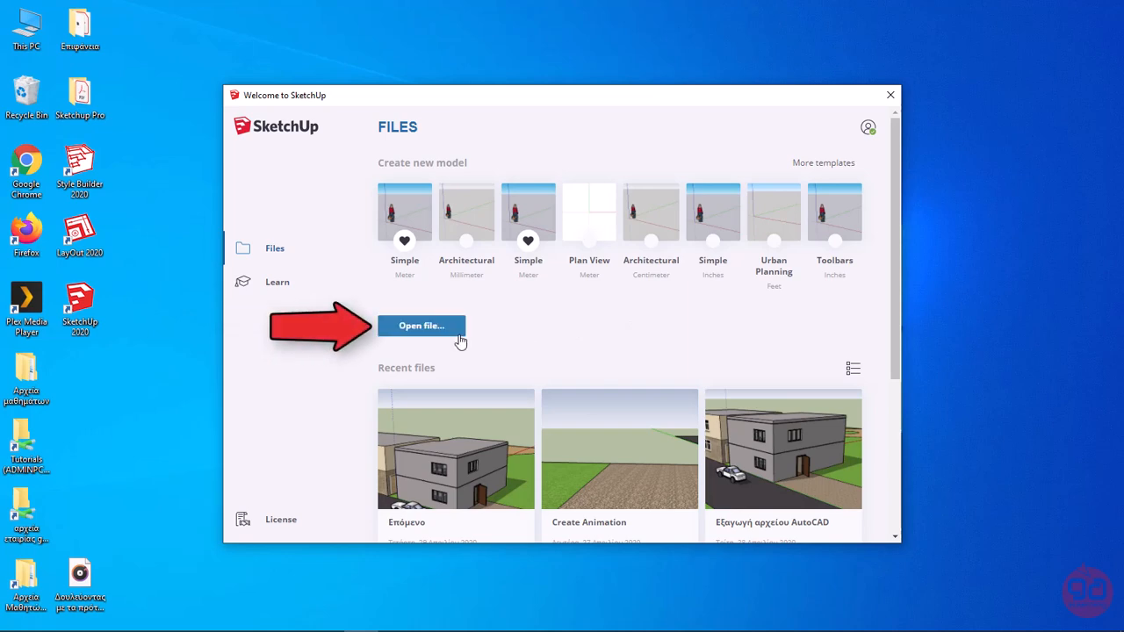
{"action": "left_click", "coordinate": [422, 325]}
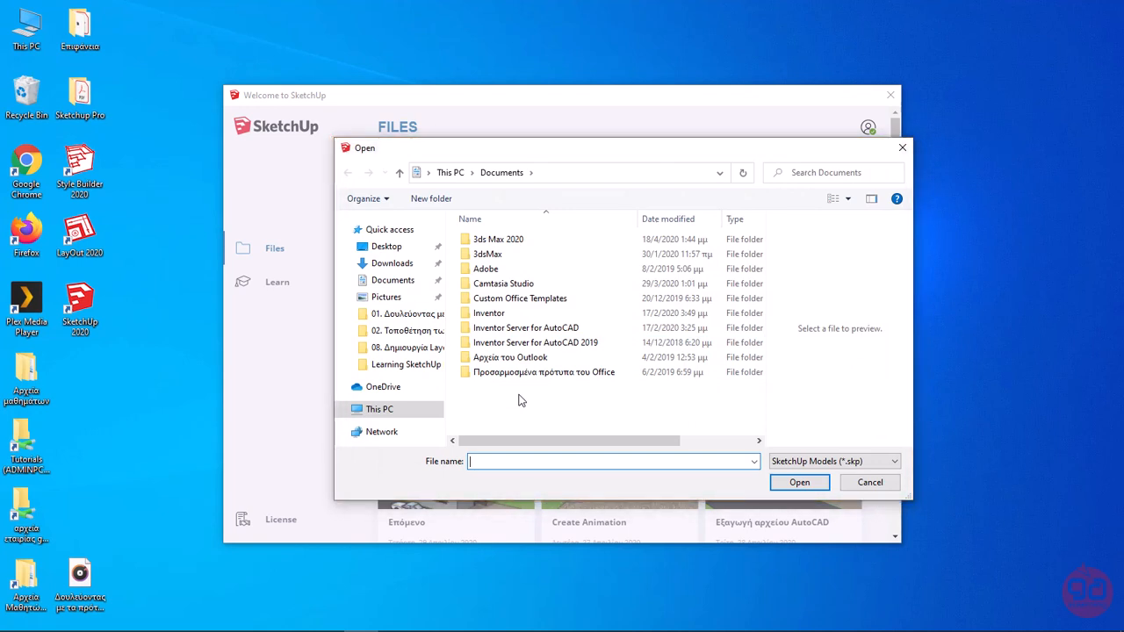
{"action": "mouse_move", "coordinate": [903, 147]}
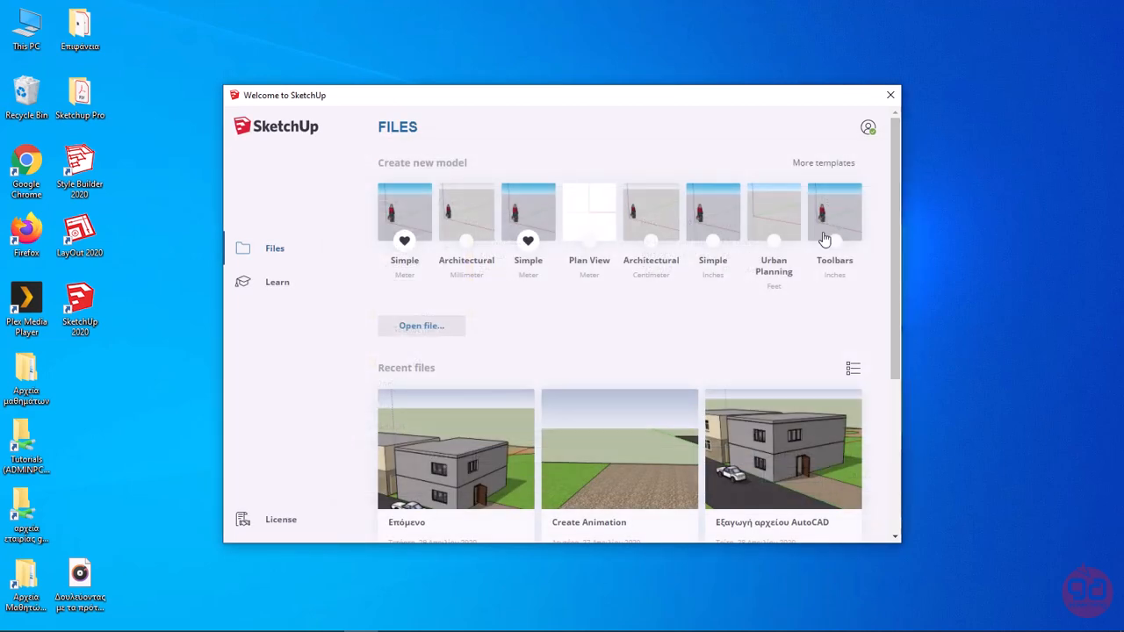
{"action": "scroll", "scroll_direction": "down", "scroll_amount": 3}
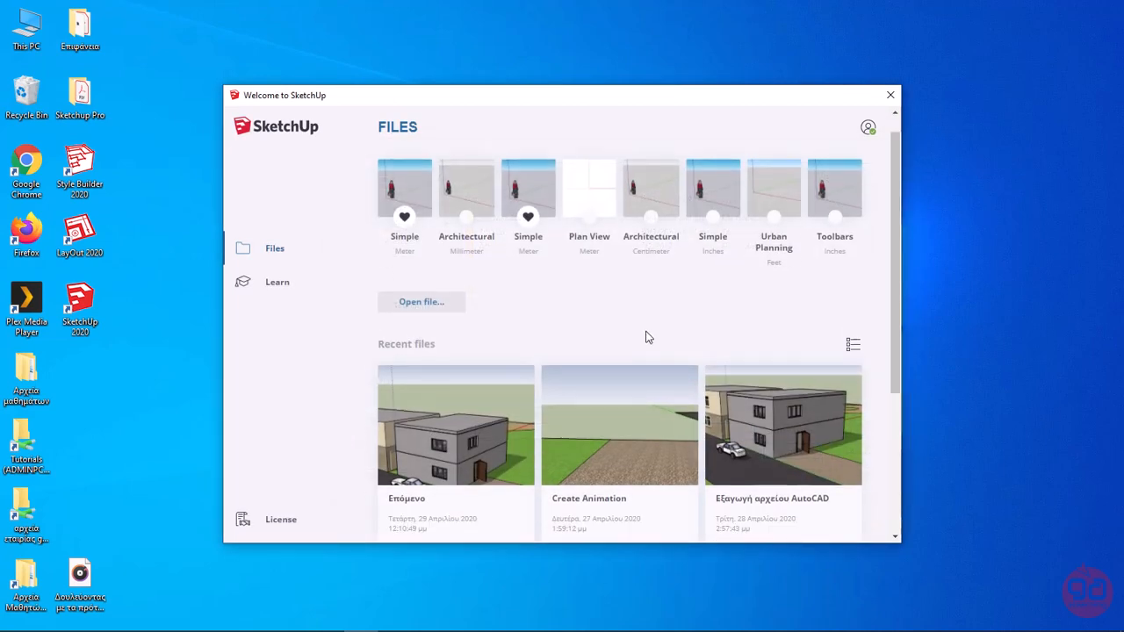
{"action": "scroll", "scroll_direction": "down", "scroll_amount": 3}
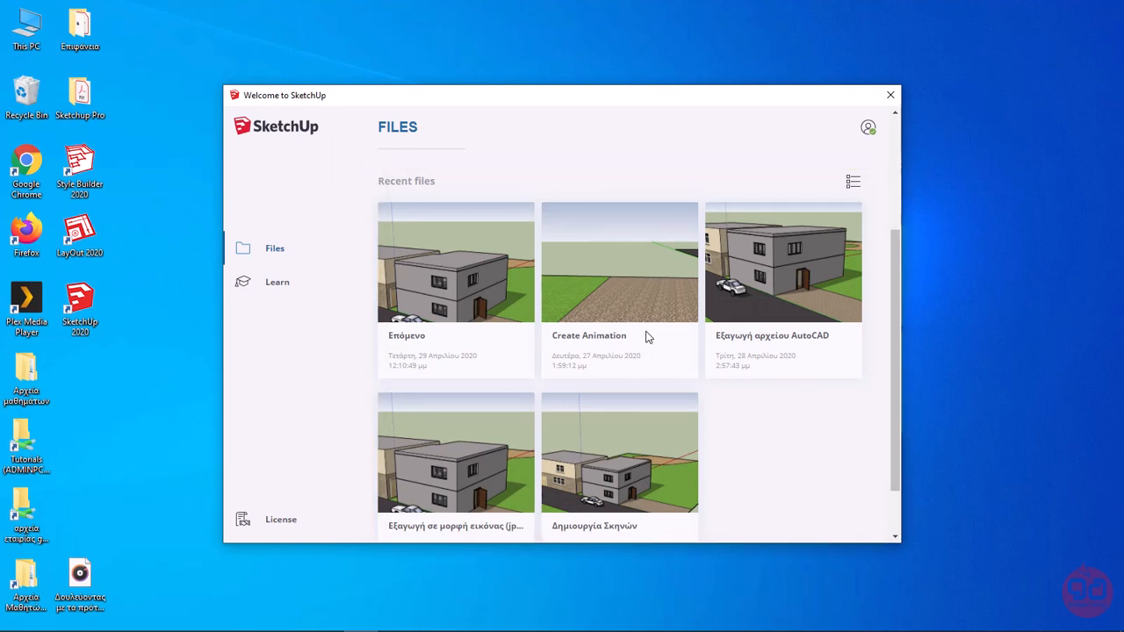
{"action": "scroll", "scroll_direction": "up", "scroll_amount": 3}
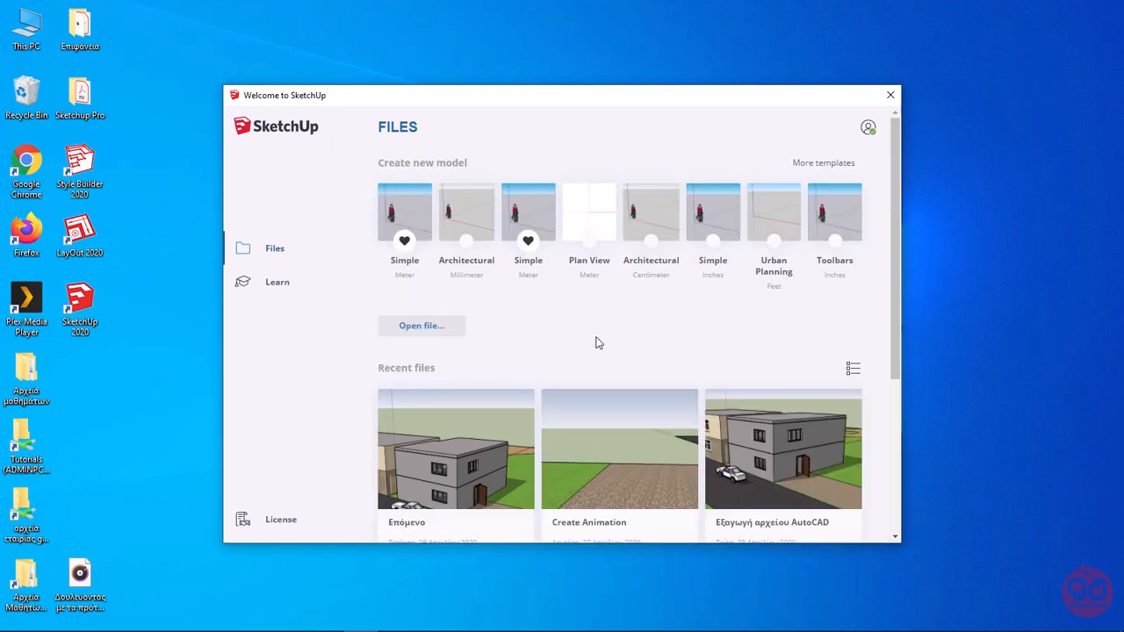
{"action": "mouse_move", "coordinate": [411, 221]}
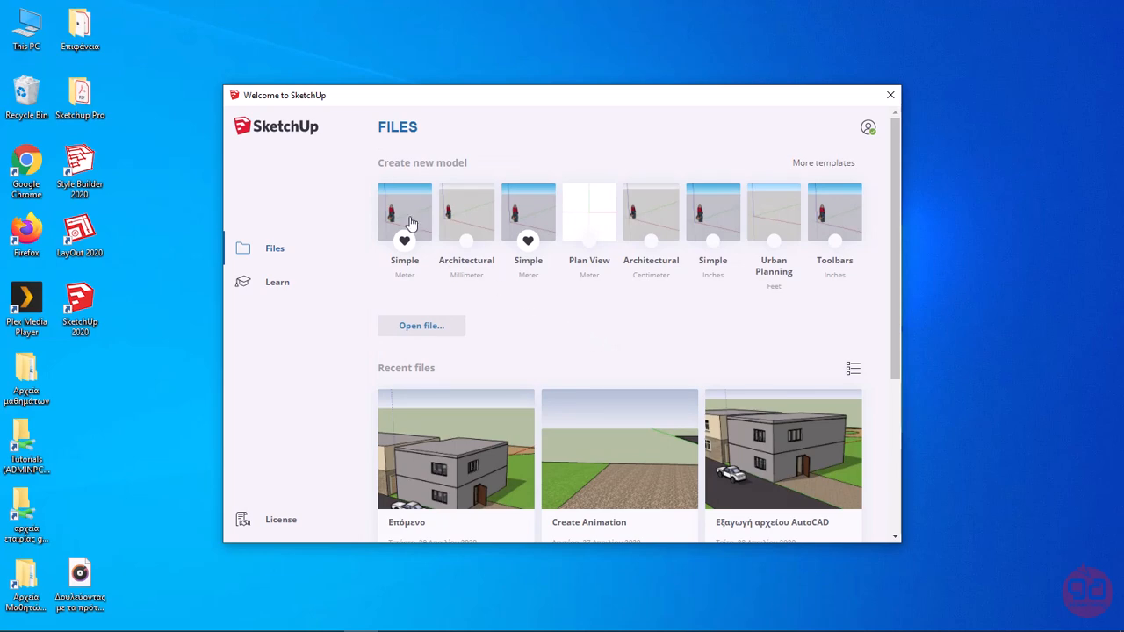
Start a new model from the Simple (Meter) template, placing the scale figure at the origin
{"action": "left_click", "coordinate": [404, 211]}
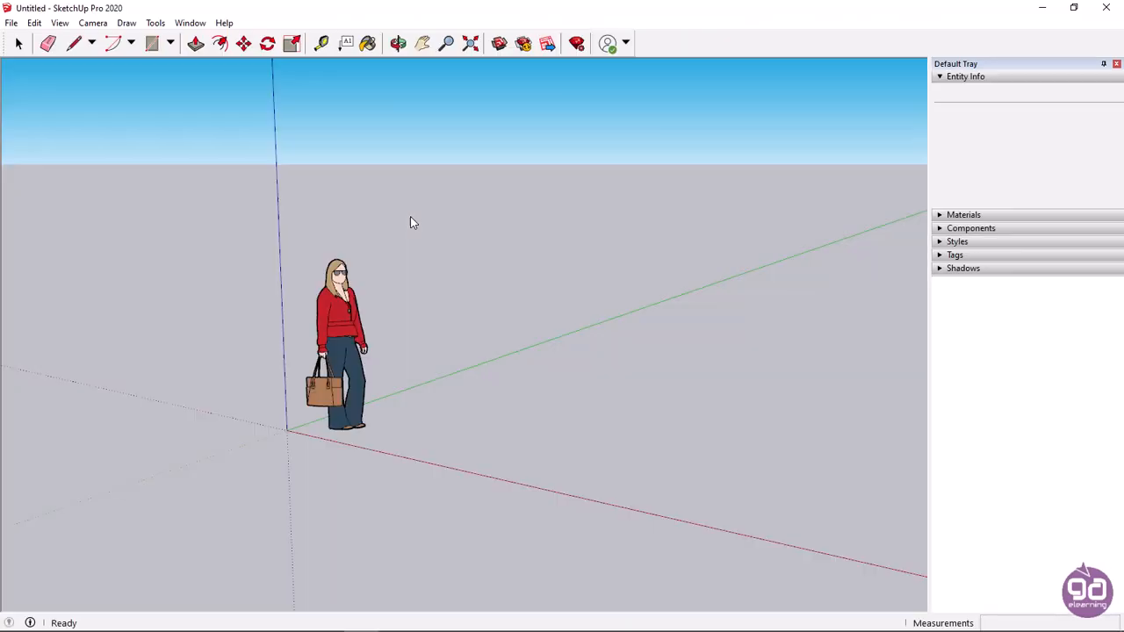
{"action": "left_click", "coordinate": [18, 43]}
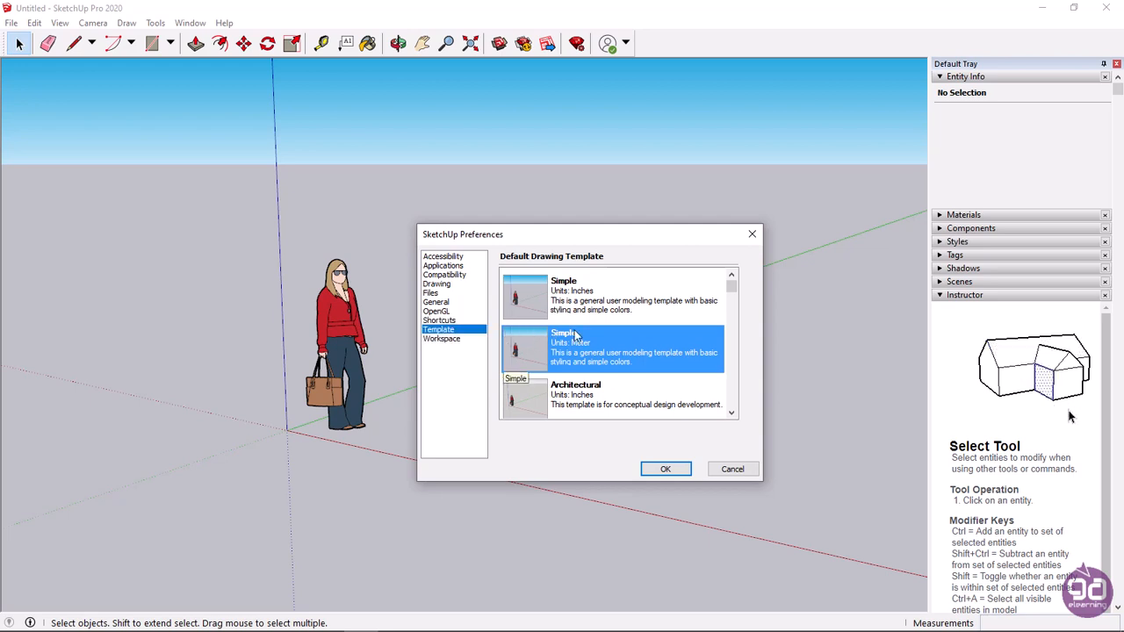
Make Plan View (Millimeter) the default drawing template and confirm the Preferences
{"action": "scroll", "scroll_direction": "down", "scroll_amount": 3}
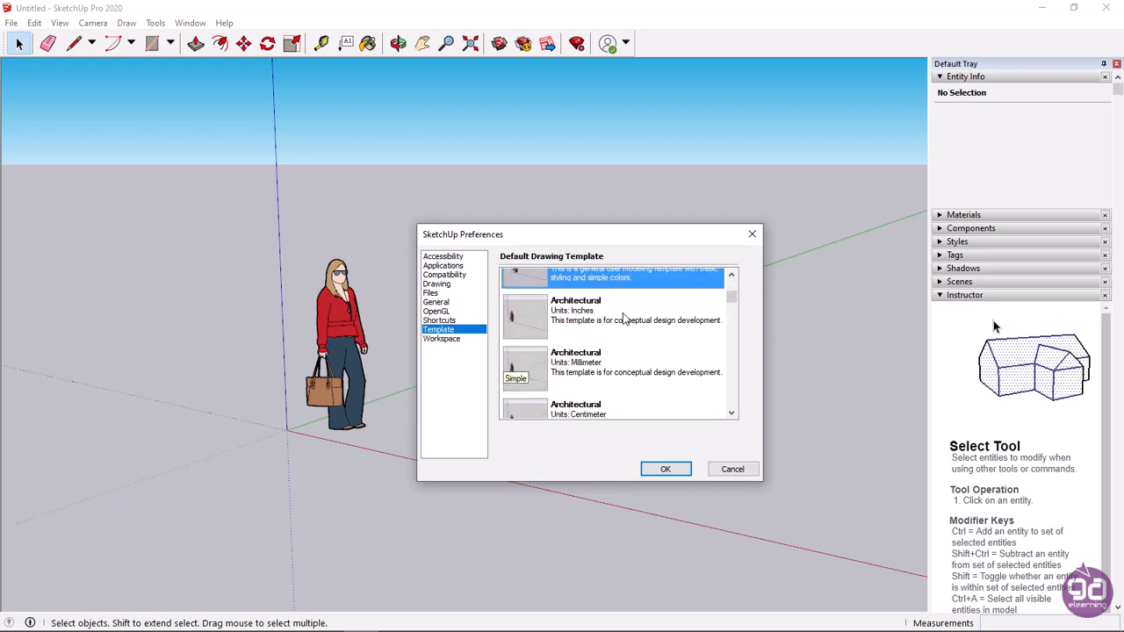
{"action": "scroll", "scroll_direction": "down", "scroll_amount": 3}
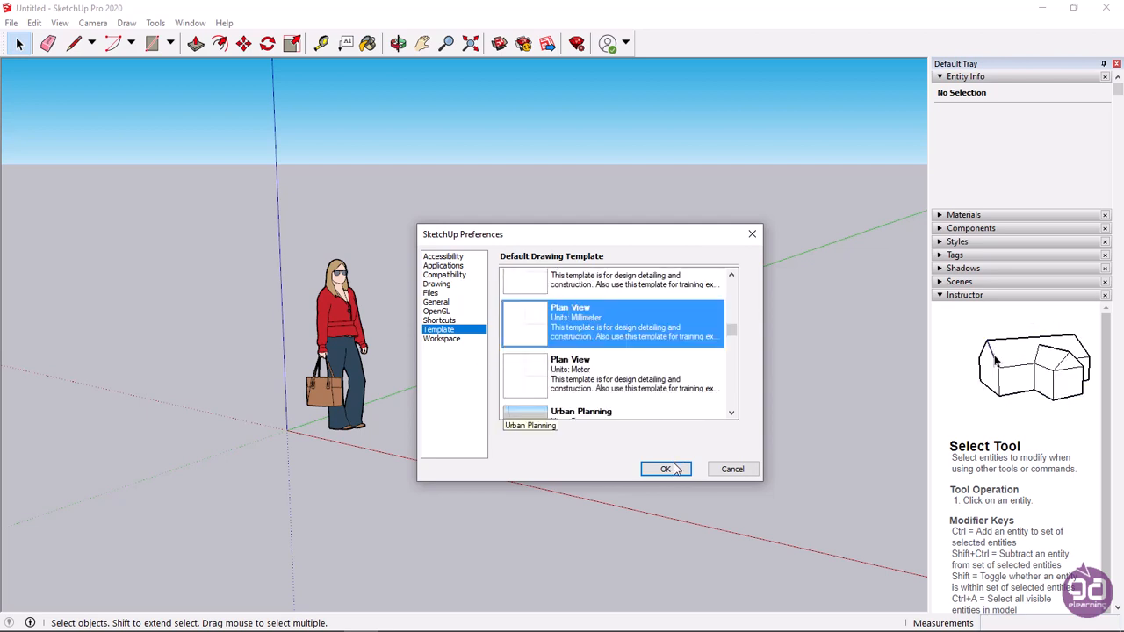
{"action": "left_click", "coordinate": [666, 469]}
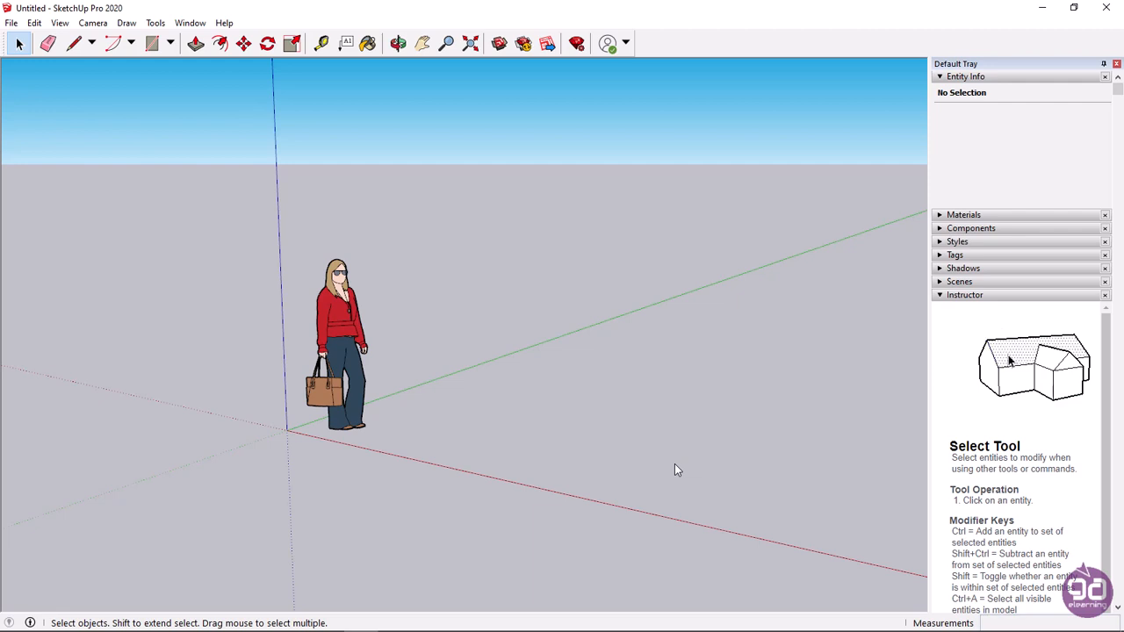
Create a new empty model from the Plan View default template via File > New
{"action": "left_click", "coordinate": [10, 23]}
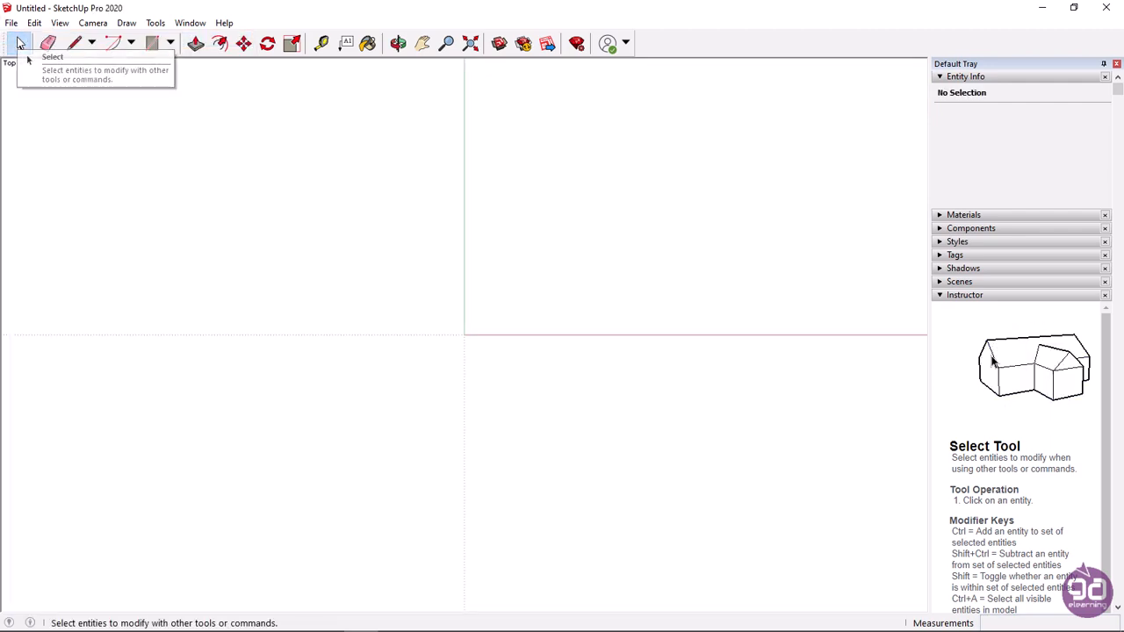
{"action": "mouse_move", "coordinate": [320, 177]}
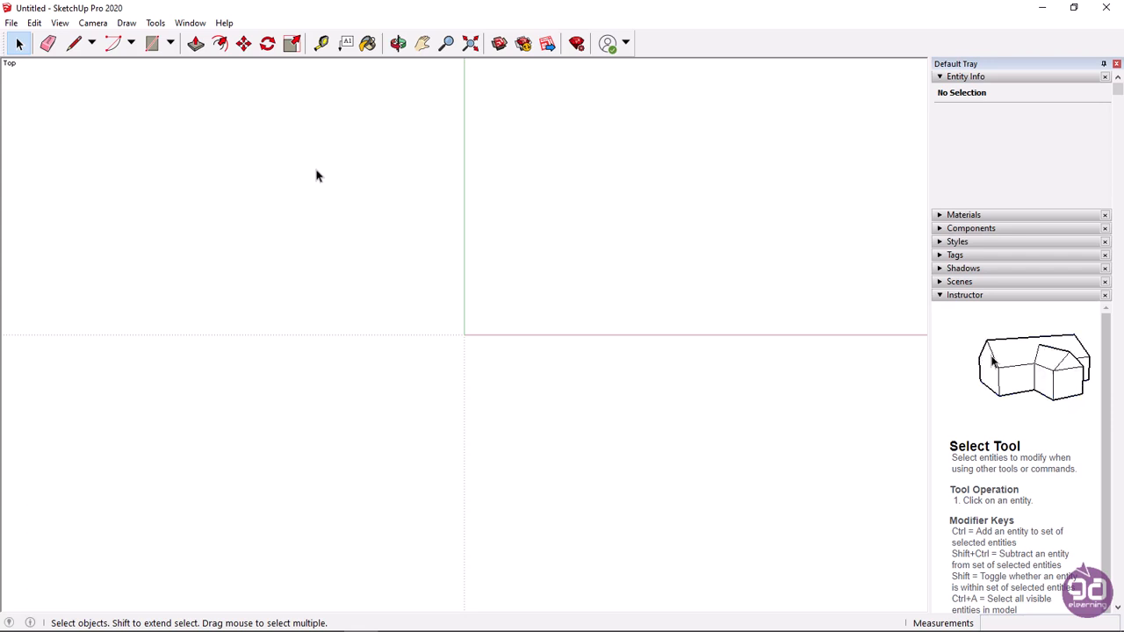
{"action": "left_click", "coordinate": [192, 23]}
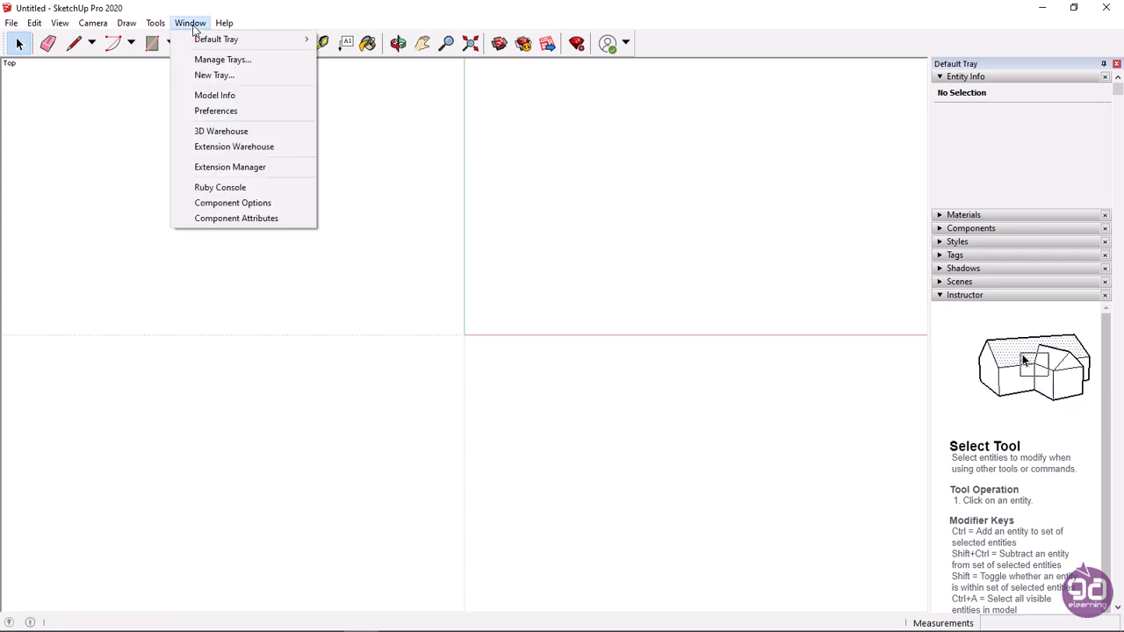
{"action": "left_click", "coordinate": [215, 111]}
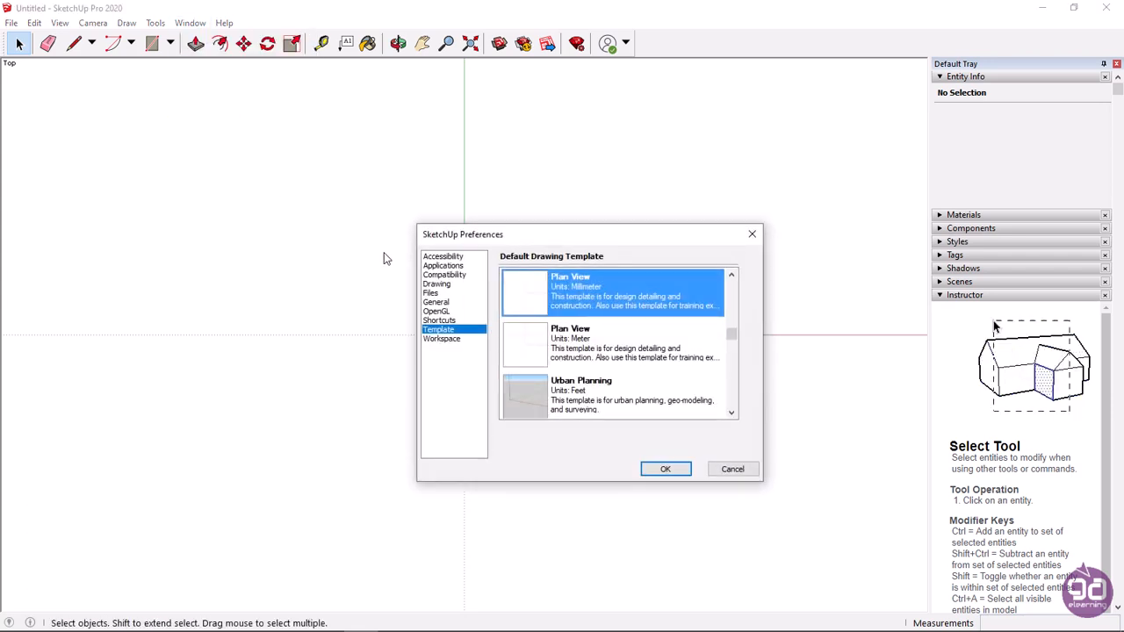
{"action": "mouse_move", "coordinate": [552, 349]}
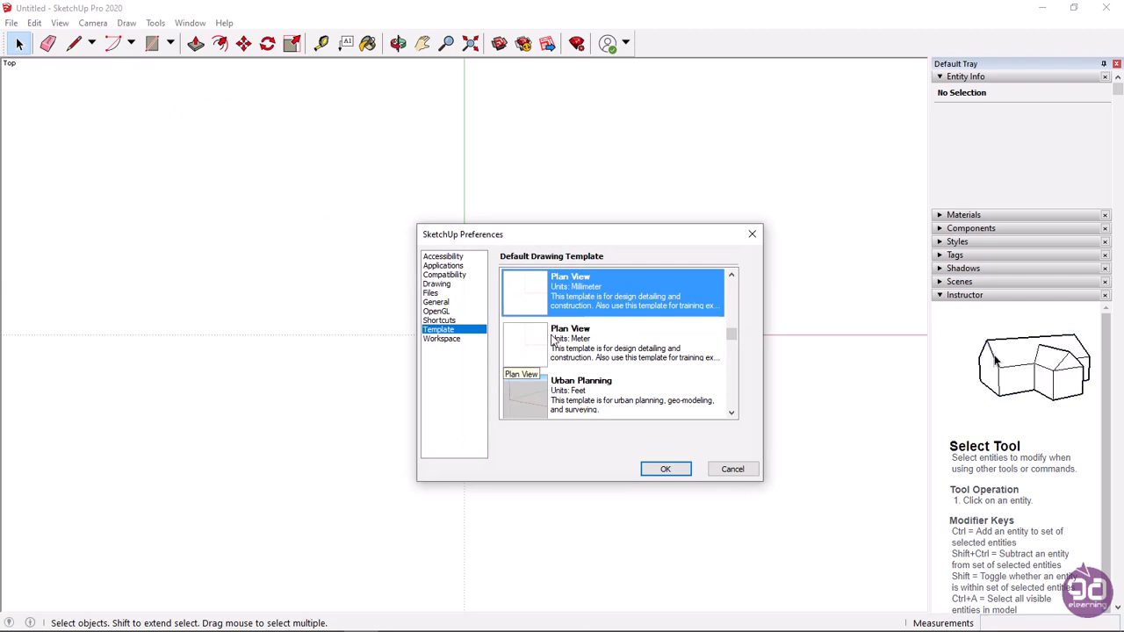
{"action": "left_click", "coordinate": [666, 469]}
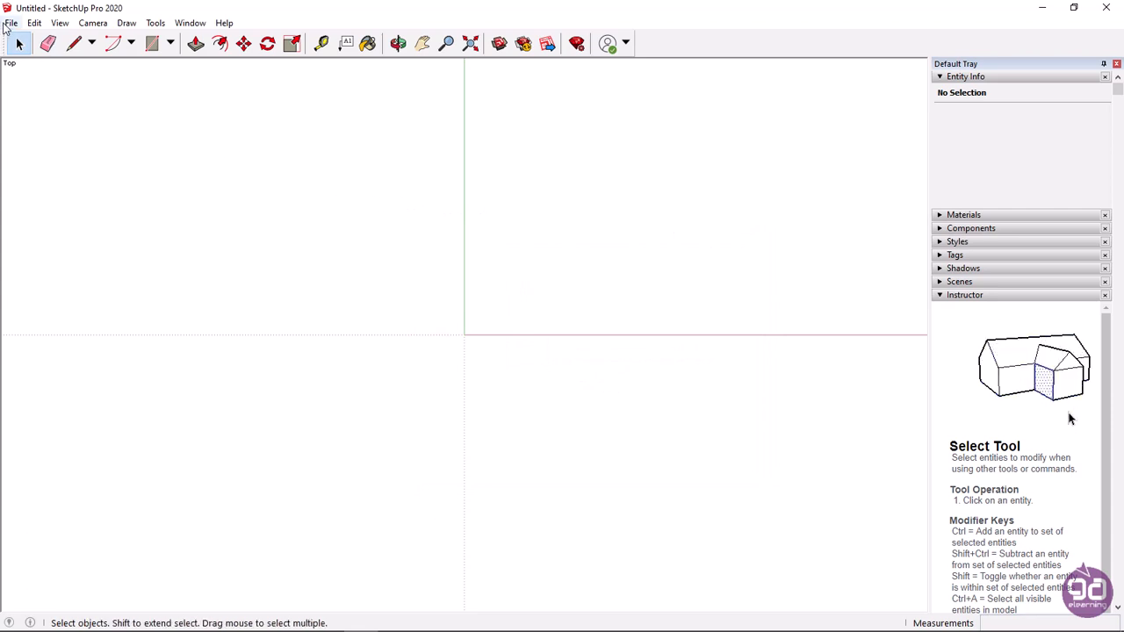
Create a new model from the Simple (Meter) template using File > New From Template
{"action": "left_click", "coordinate": [11, 21]}
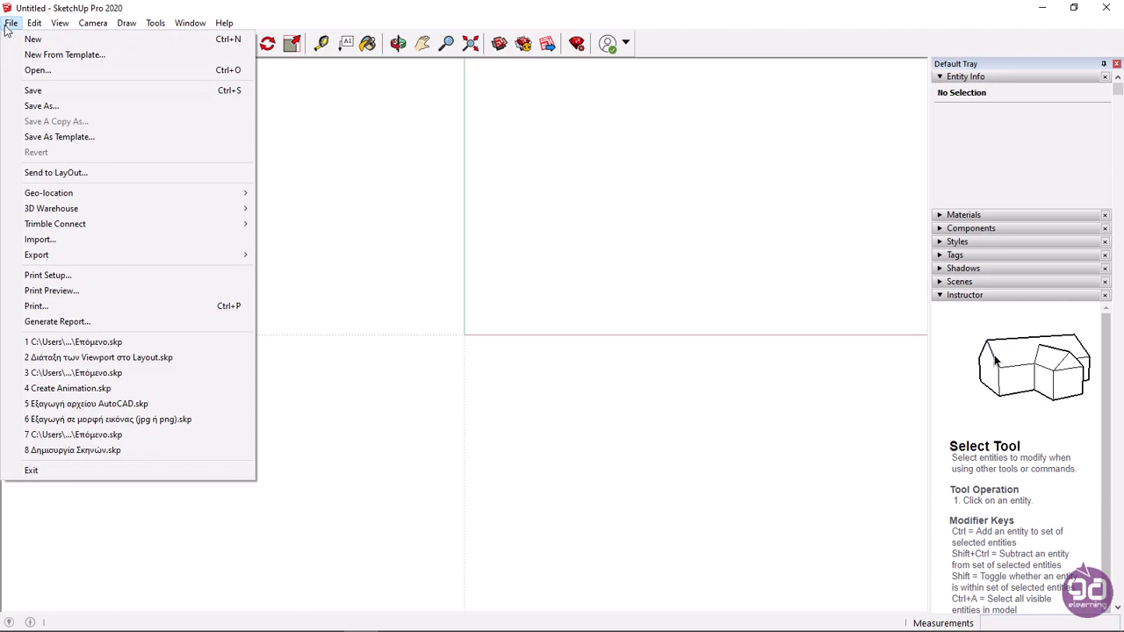
{"action": "left_click", "coordinate": [73, 54]}
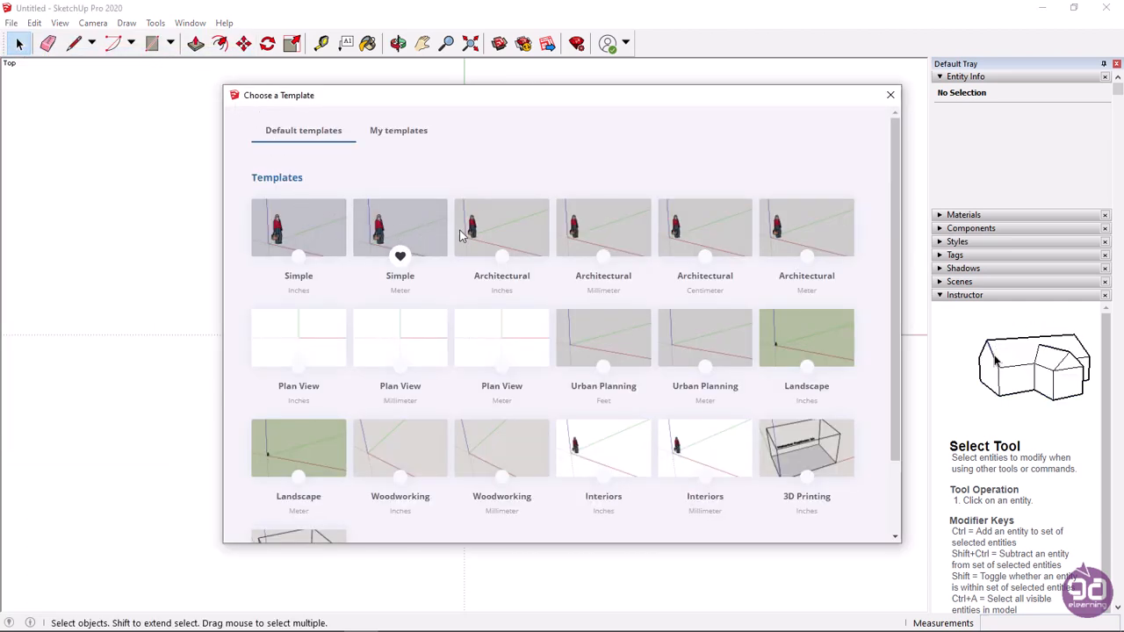
{"action": "left_click", "coordinate": [299, 228]}
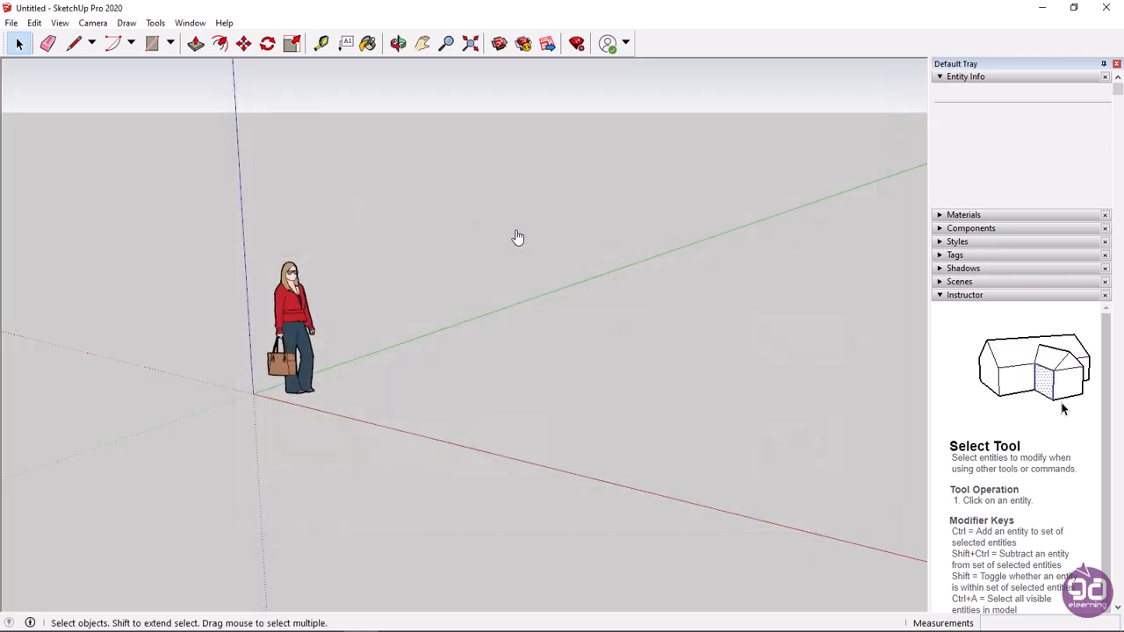